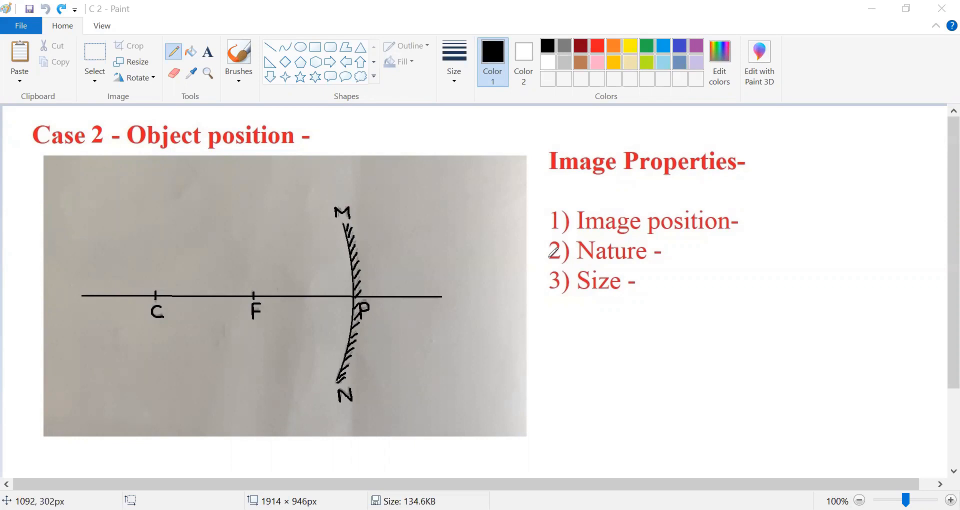
pyautogui.moveTo(92, 228)
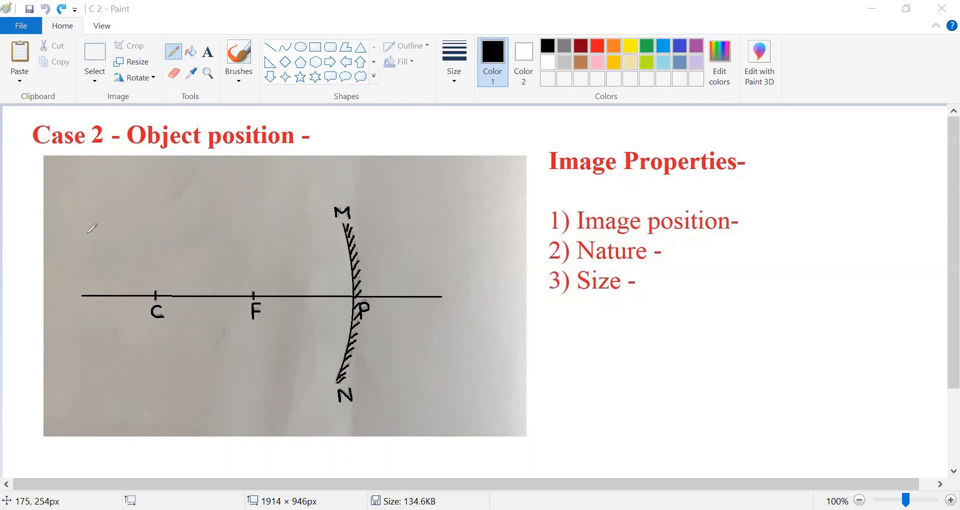
pyautogui.moveTo(103, 259)
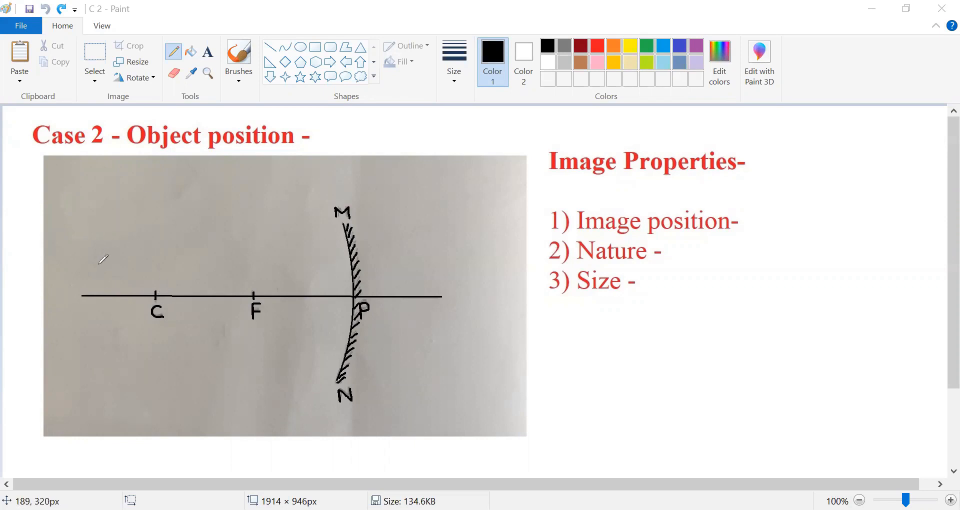
pyautogui.moveTo(92, 246)
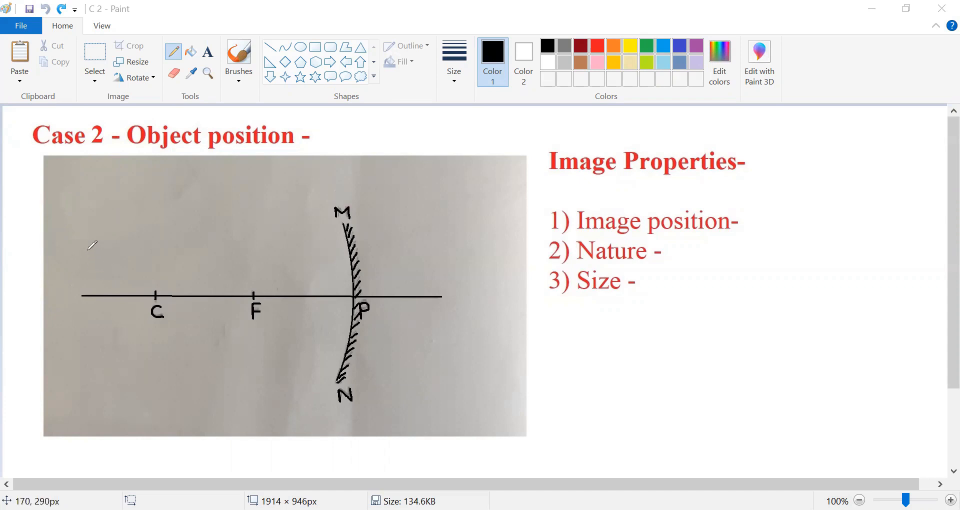
pyautogui.moveTo(95, 234)
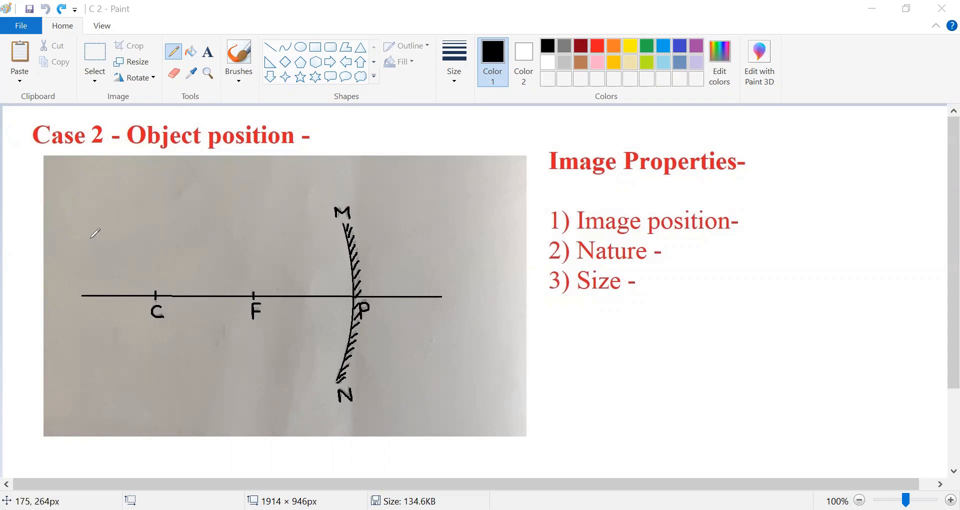
pyautogui.moveTo(99, 251)
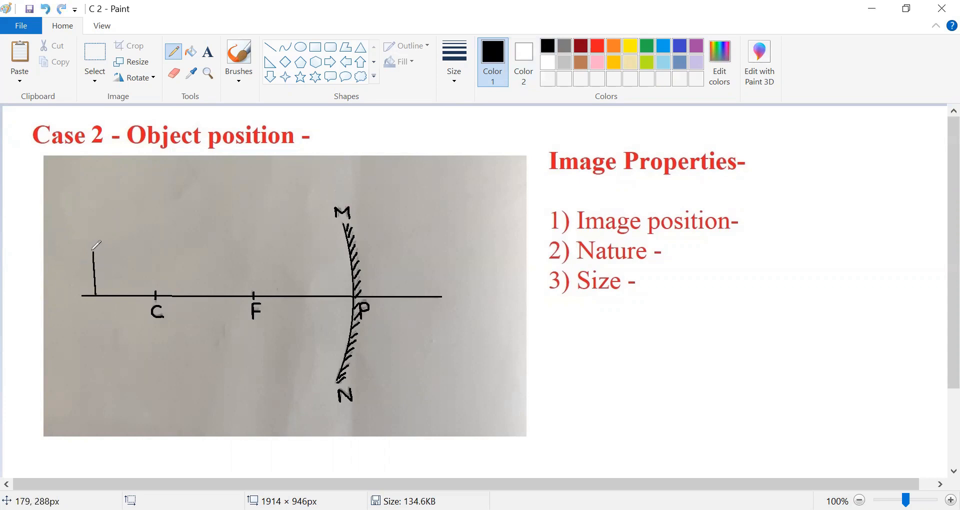
# - Draw the upright object arrow AB beyond C, write 'Behind C' after the heading, and switch to blue
pyautogui.moveTo(95, 294); pyautogui.dragTo(92, 251)
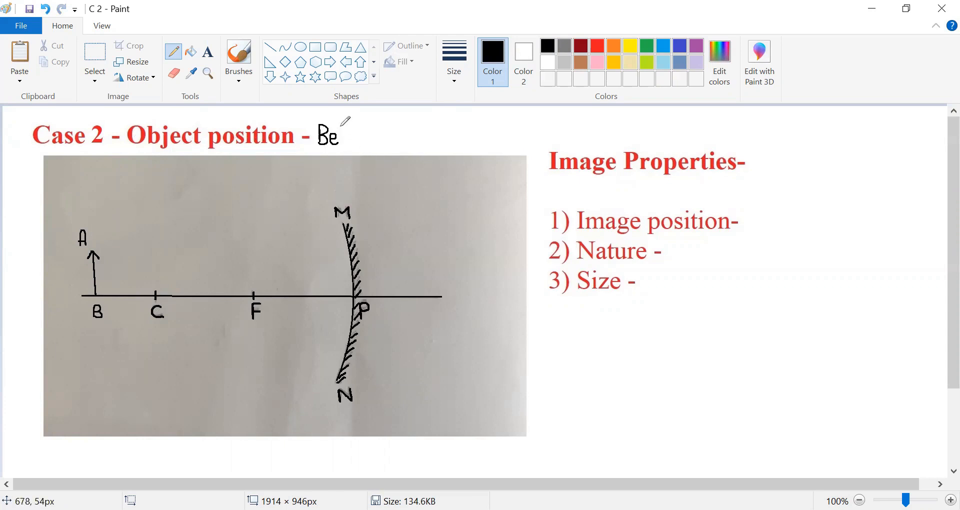
pyautogui.write('hind C')
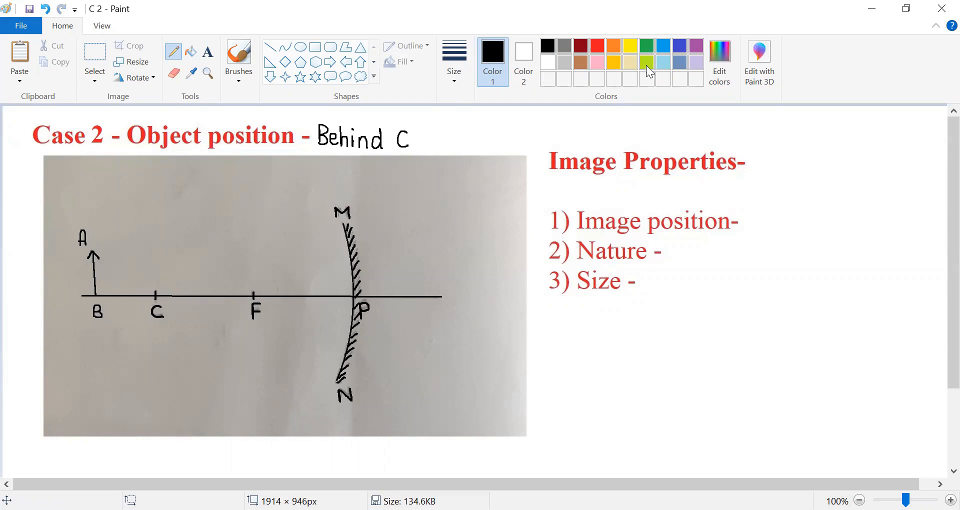
pyautogui.click(646, 71)
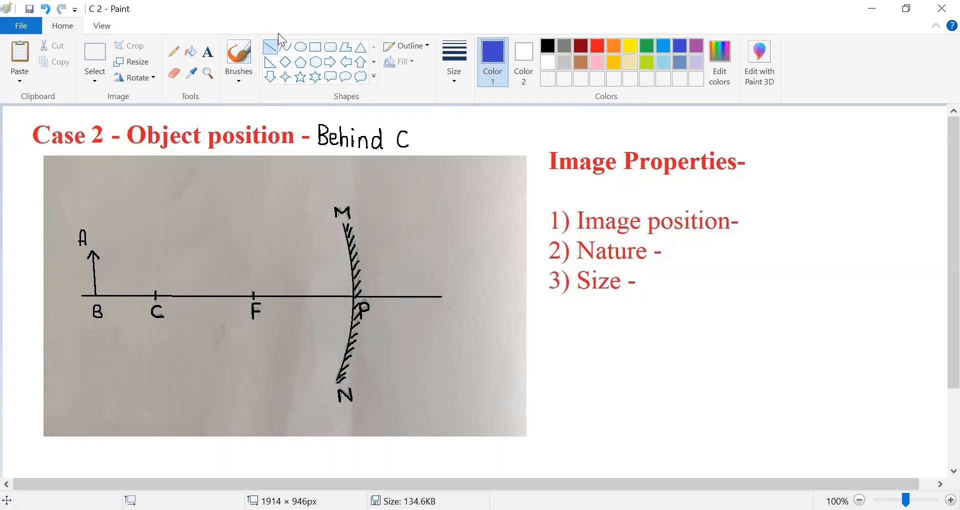
pyautogui.moveTo(86, 268)
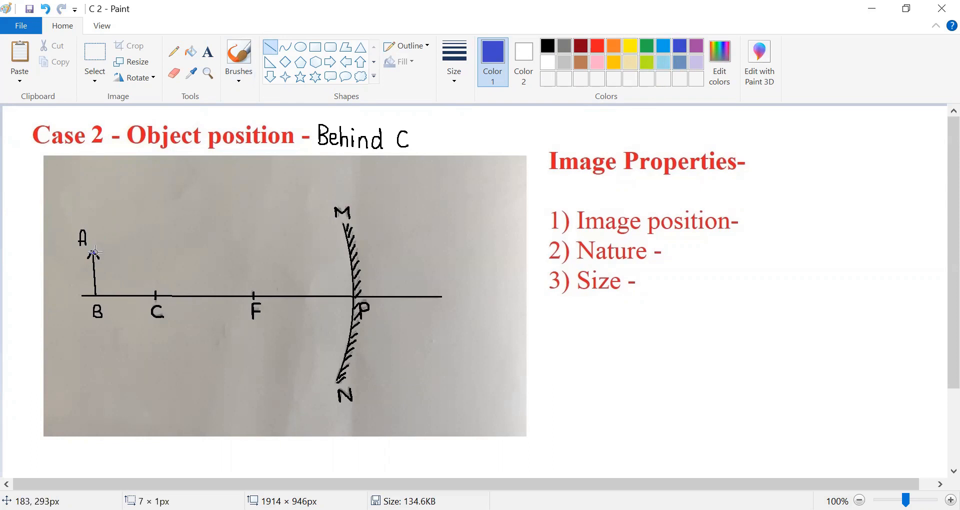
# - Draw the blue ray from A parallel to the axis to the mirror and its reflection back through F
pyautogui.moveTo(93, 253); pyautogui.dragTo(349, 252)
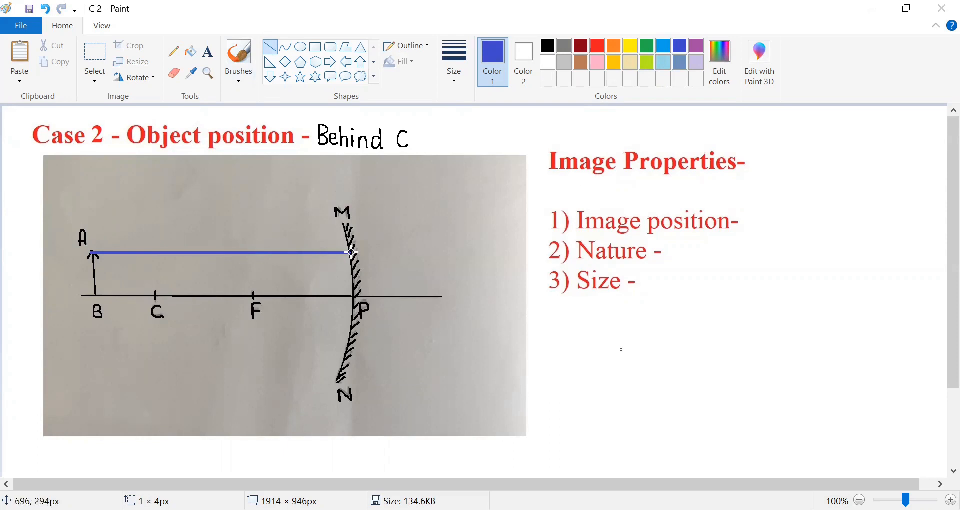
pyautogui.moveTo(349, 253); pyautogui.dragTo(63, 385)
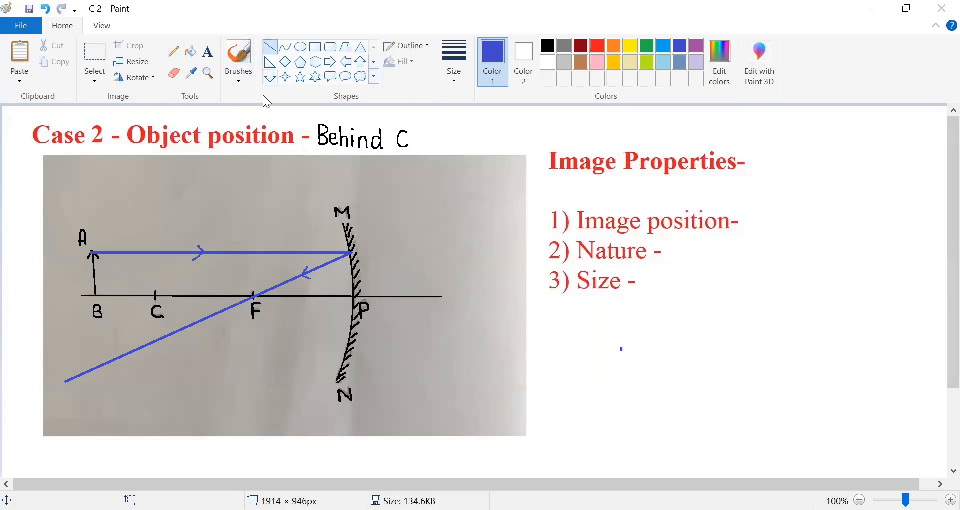
# - Draw the second ray from A through F to the mirror and its reflection parallel to the axis
pyautogui.moveTo(92, 254); pyautogui.dragTo(233, 294)
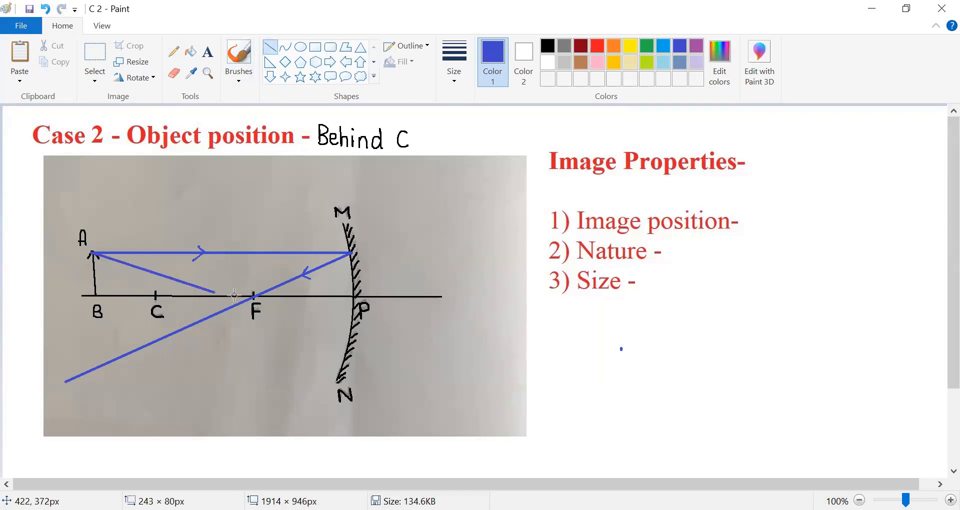
pyautogui.moveTo(93, 254); pyautogui.dragTo(352, 323)
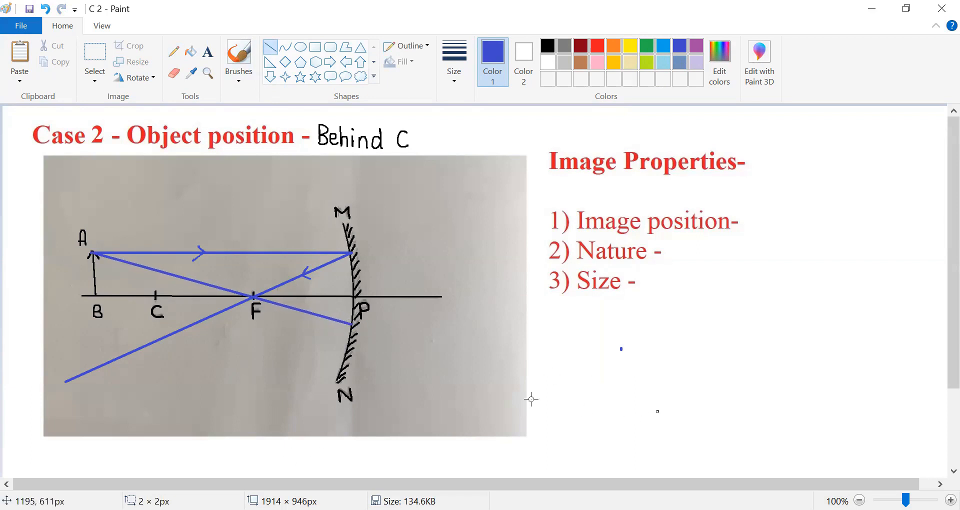
pyautogui.moveTo(138, 329); pyautogui.dragTo(349, 324)
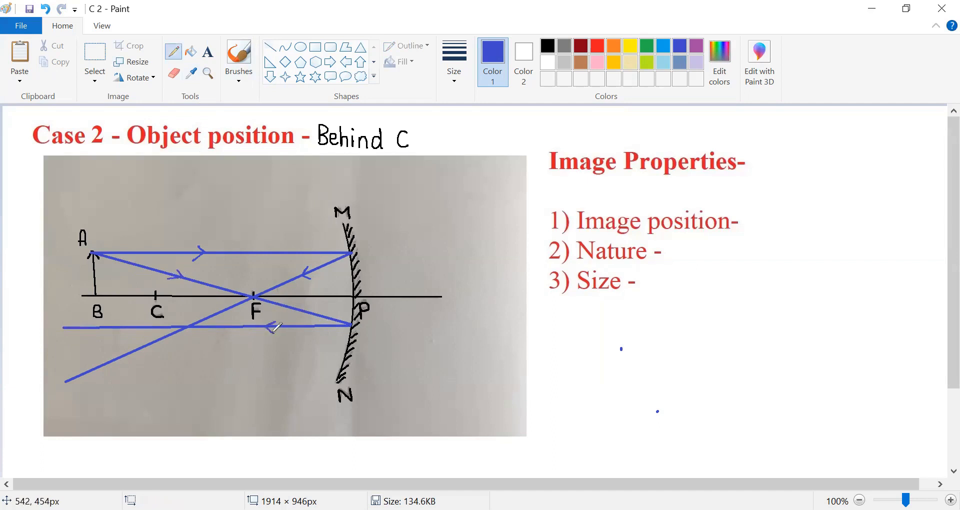
pyautogui.click(454, 58)
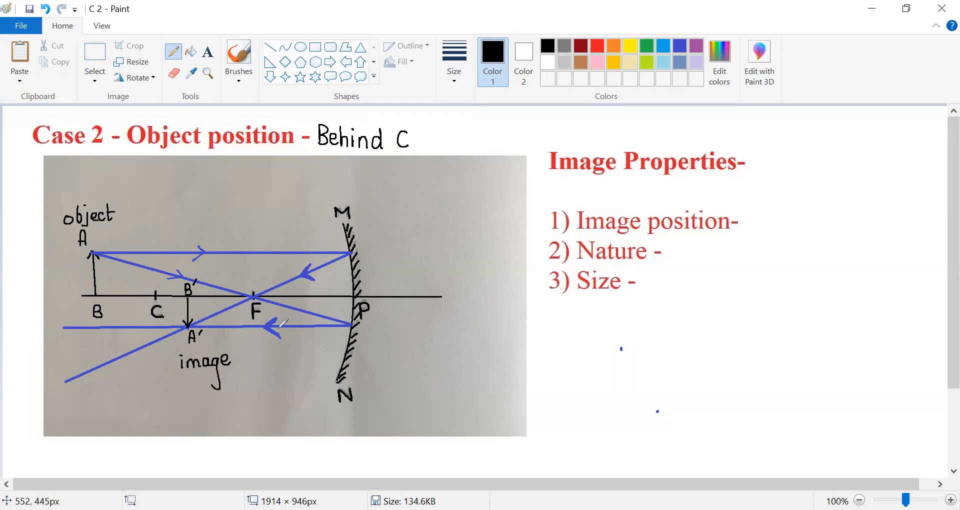
pyautogui.moveTo(673, 340)
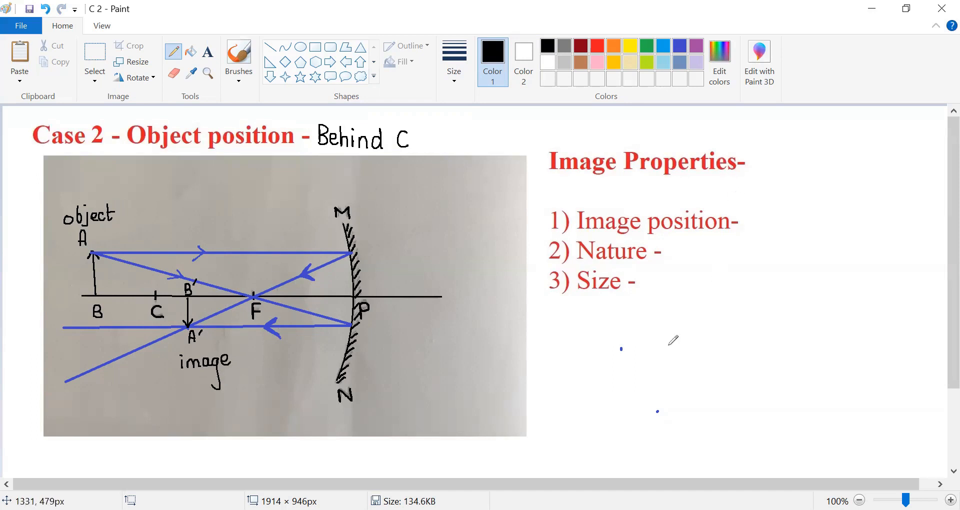
pyautogui.moveTo(600, 122)
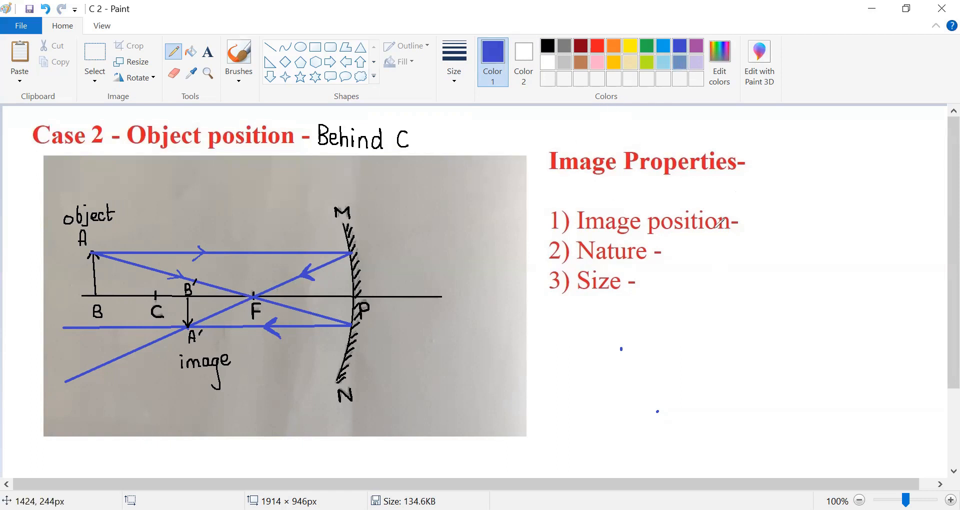
pyautogui.moveTo(277, 380)
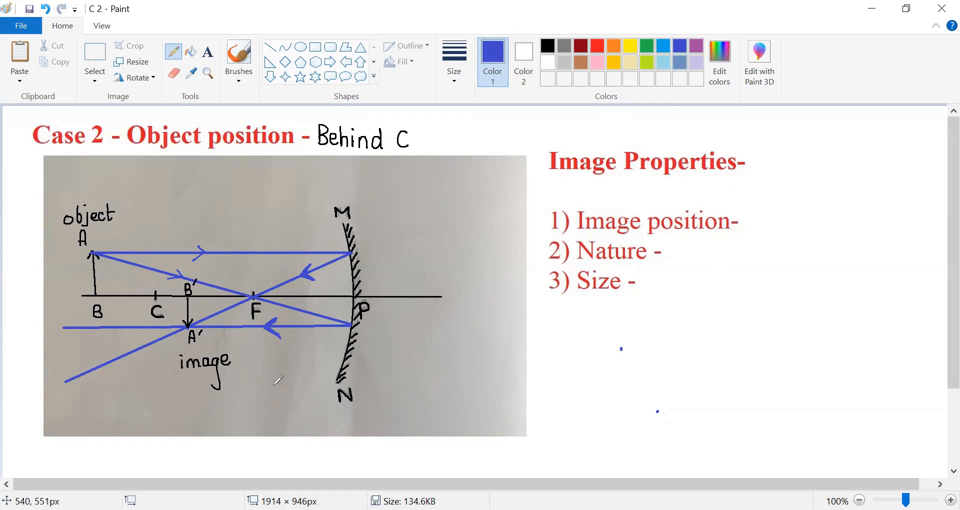
pyautogui.moveTo(162, 309)
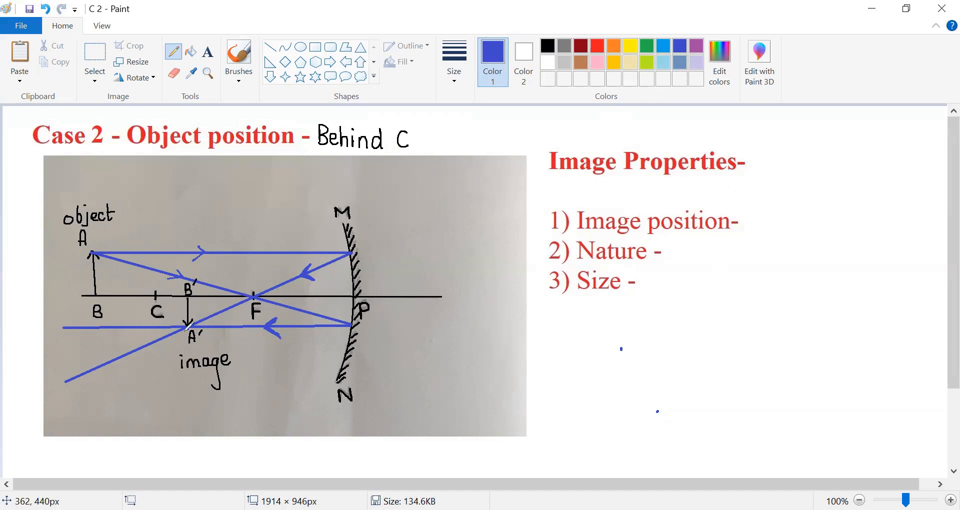
pyautogui.moveTo(754, 219)
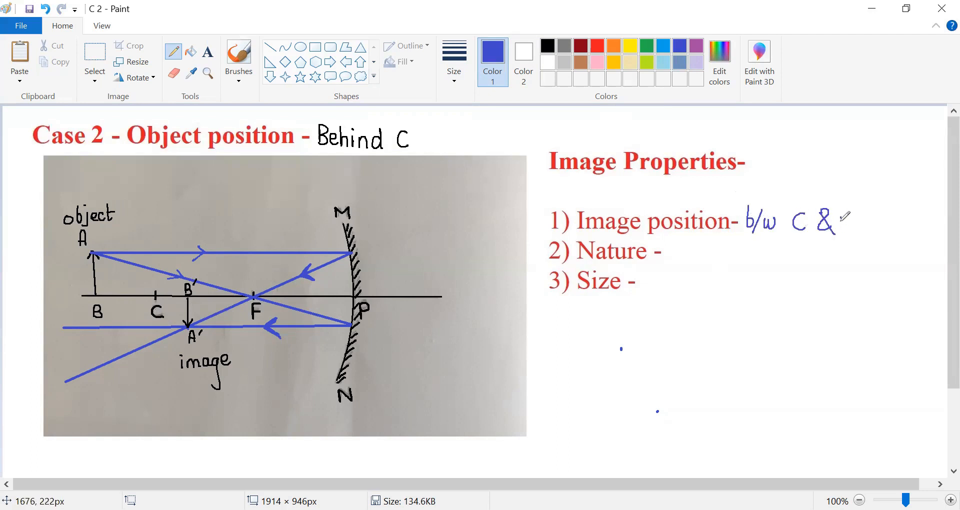
# - Handwrite 'b/w C & F' in blue after 'Image position-'
pyautogui.write('F')
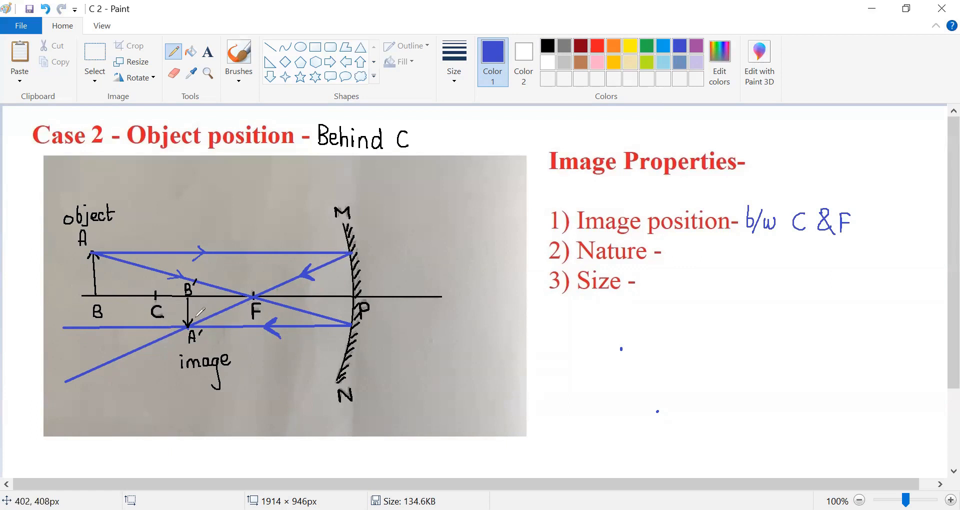
pyautogui.moveTo(203, 311)
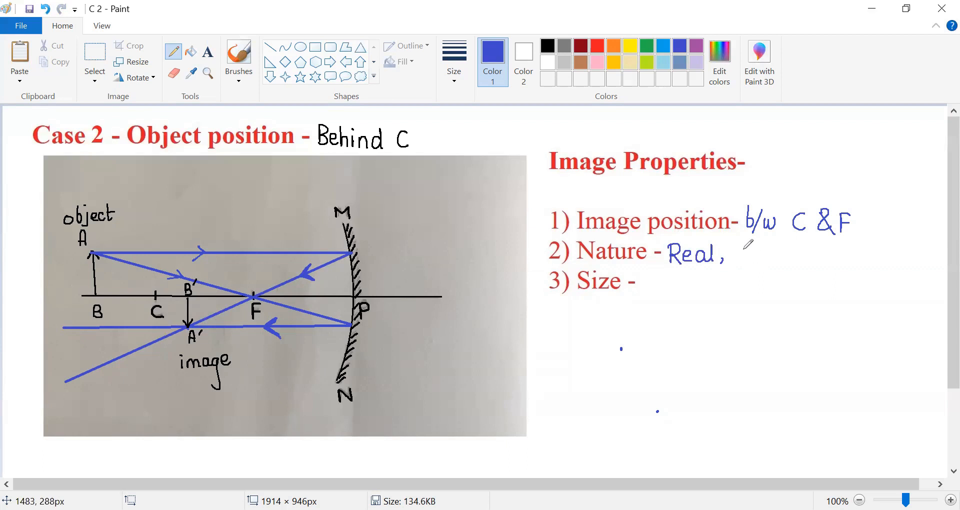
# - Handwrite 'Real, inverted' in blue after 'Nature -'
pyautogui.write('inverted')
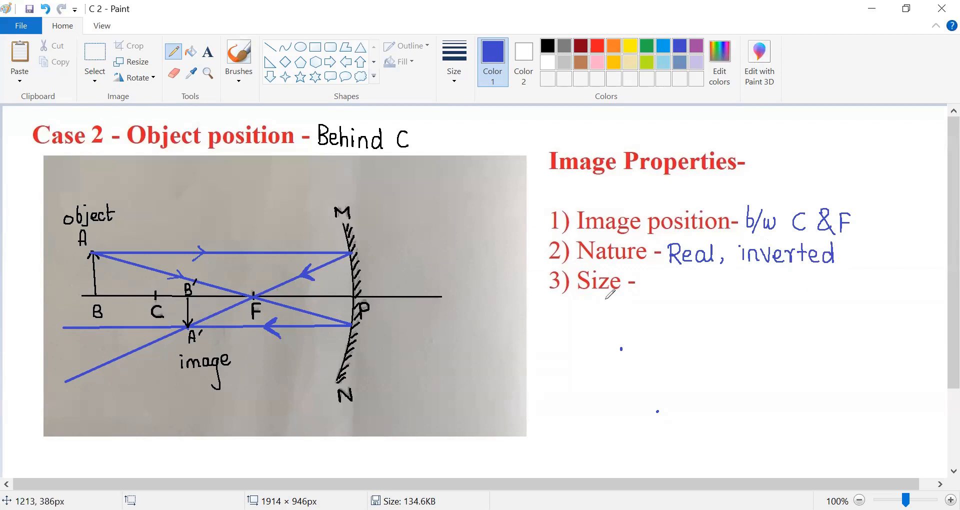
pyautogui.moveTo(164, 311)
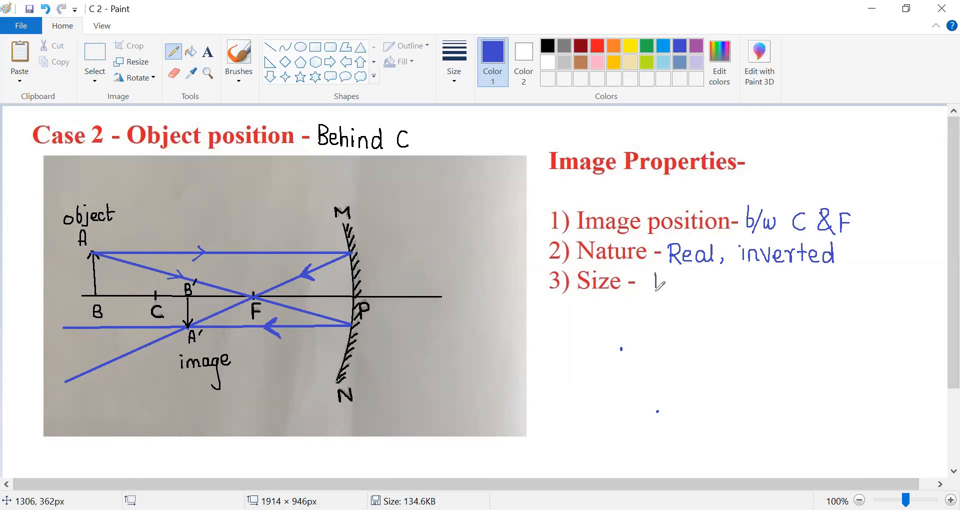
# - Handwrite 'diminished' in blue after 'Size -', completing the image properties
pyautogui.write('dim')
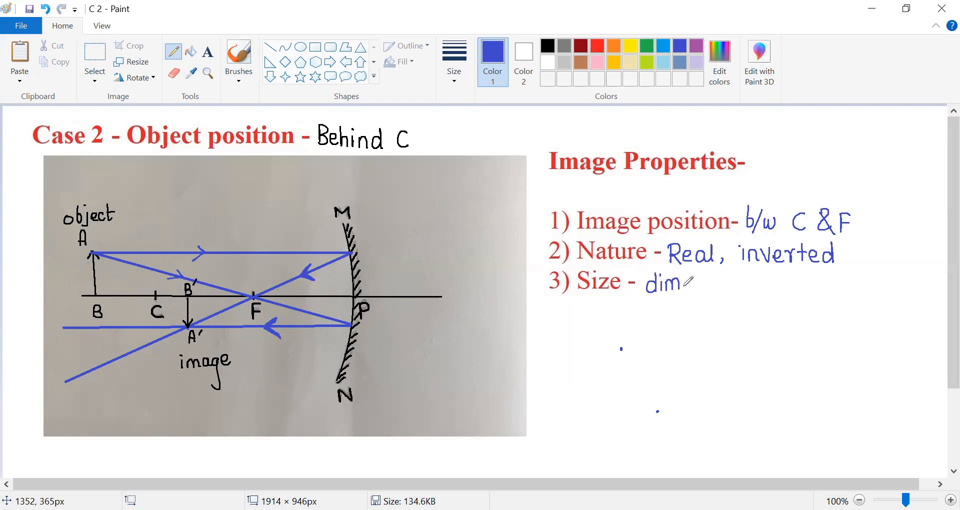
pyautogui.write('ini')
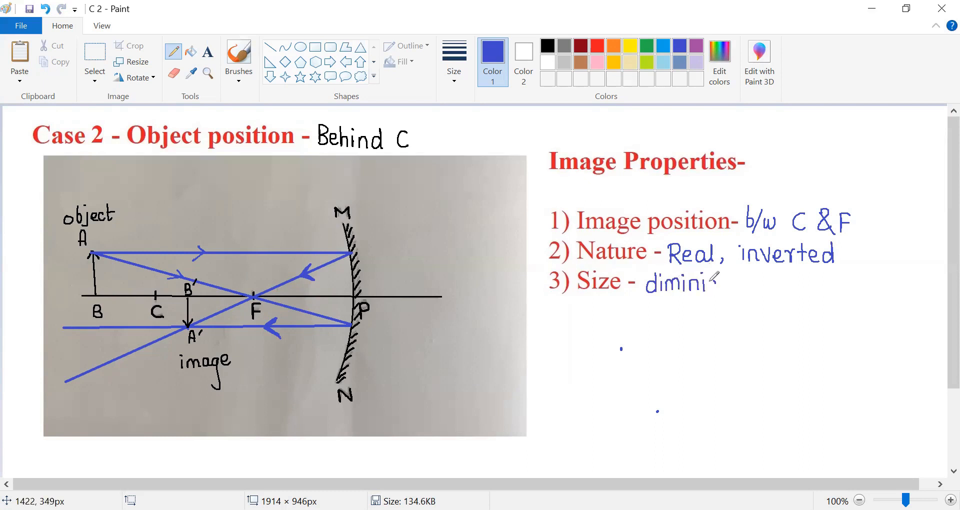
pyautogui.write('shed')
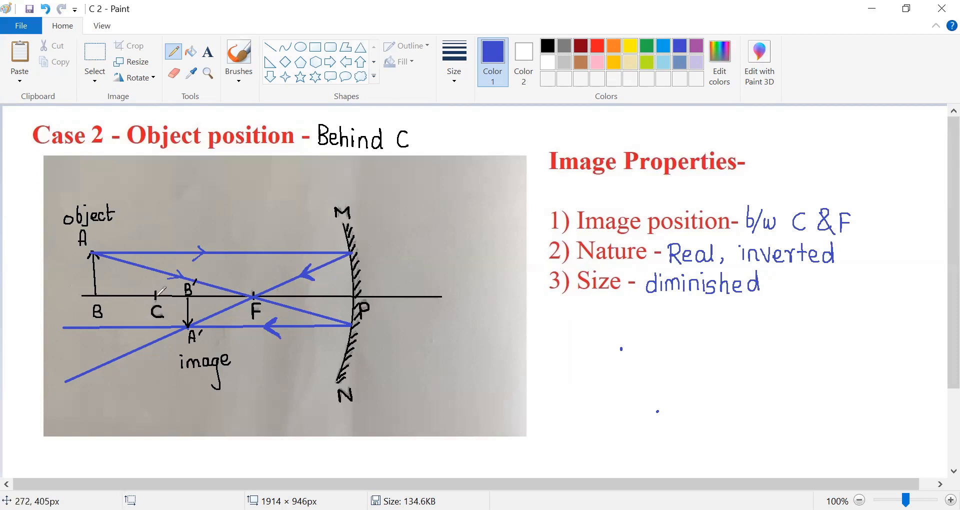
pyautogui.moveTo(219, 278)
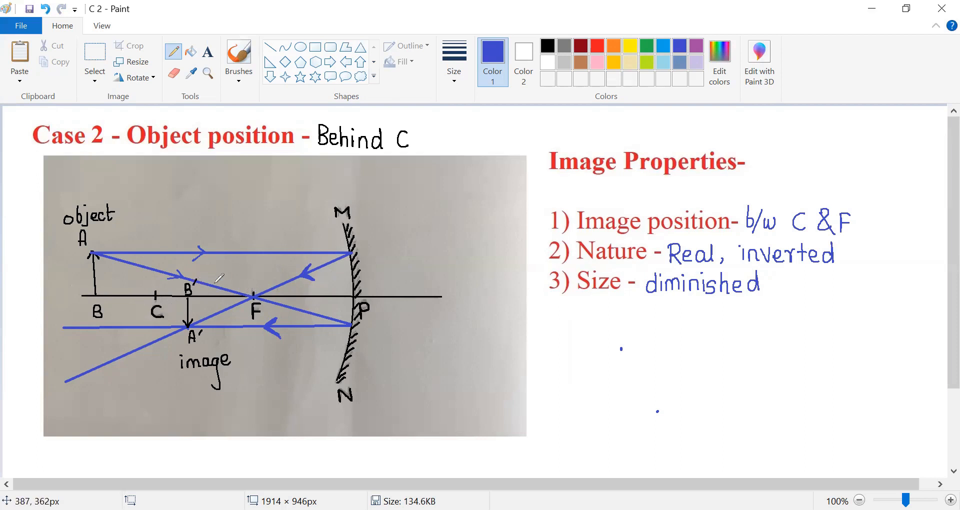